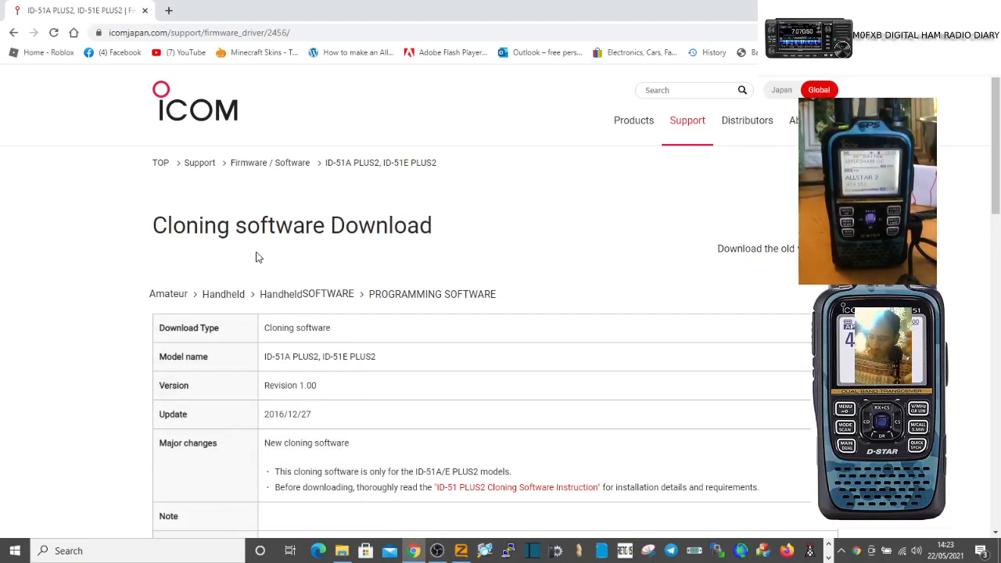
pyautogui.moveTo(303, 210)
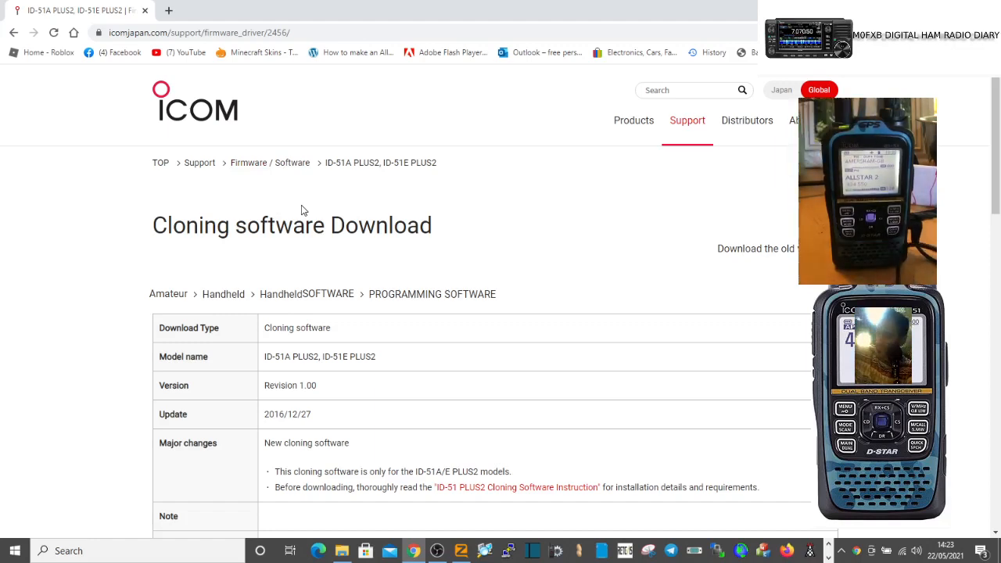
pyautogui.moveTo(216, 67)
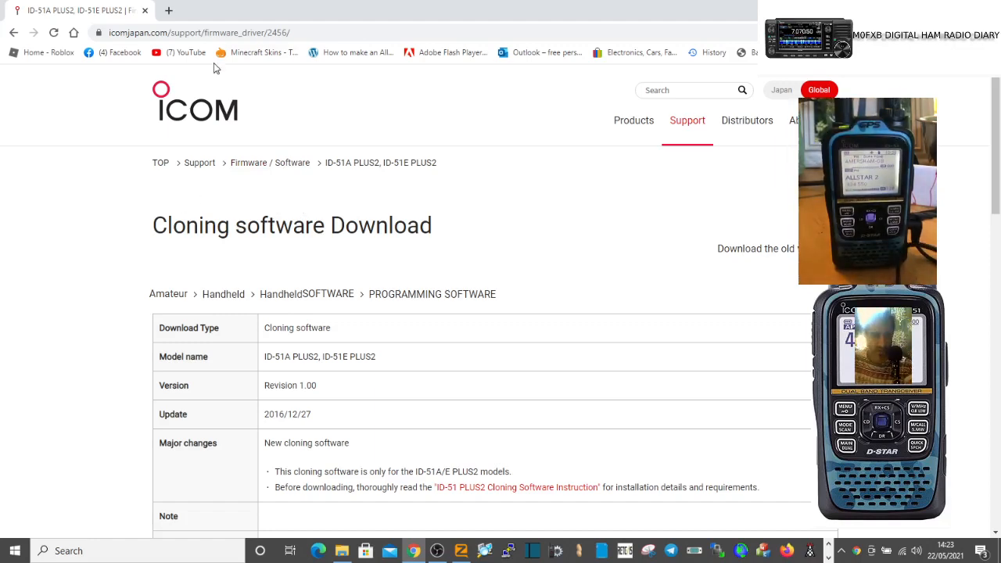
# - Launch CS-51PLUS2 Initial Setup from the Start menu's Recently added list
pyautogui.click(13, 550)
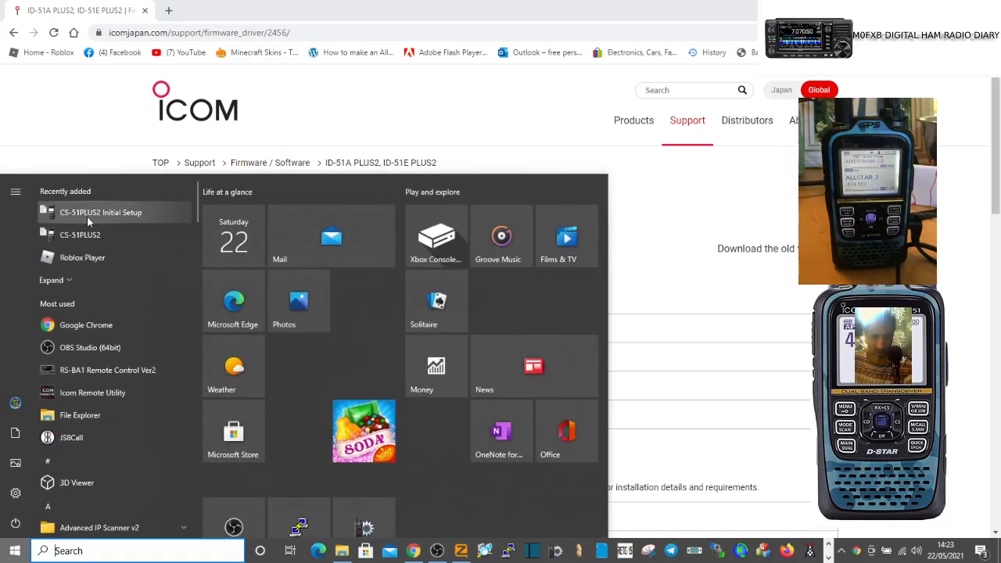
pyautogui.click(100, 212)
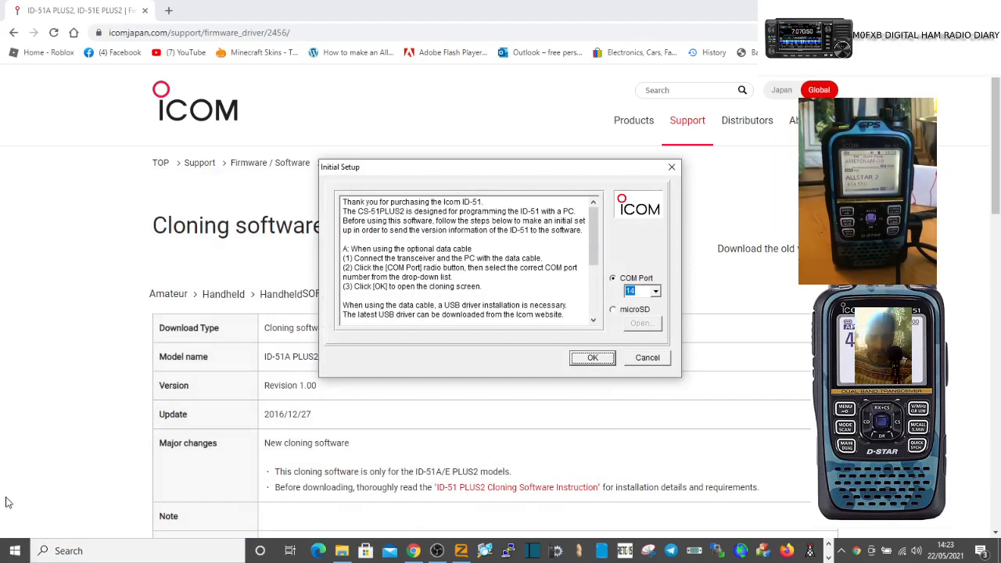
pyautogui.rightClick(12, 550)
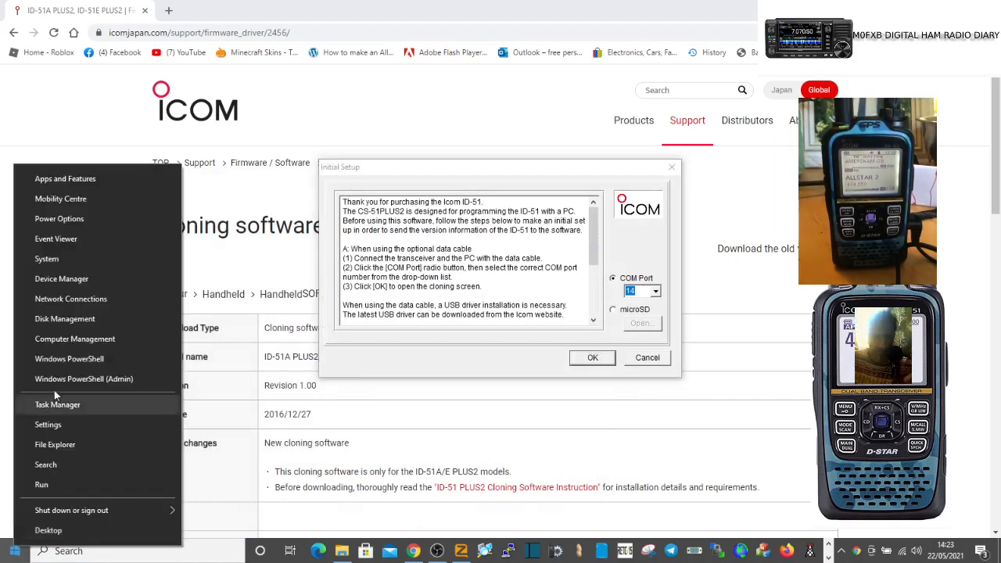
pyautogui.click(71, 285)
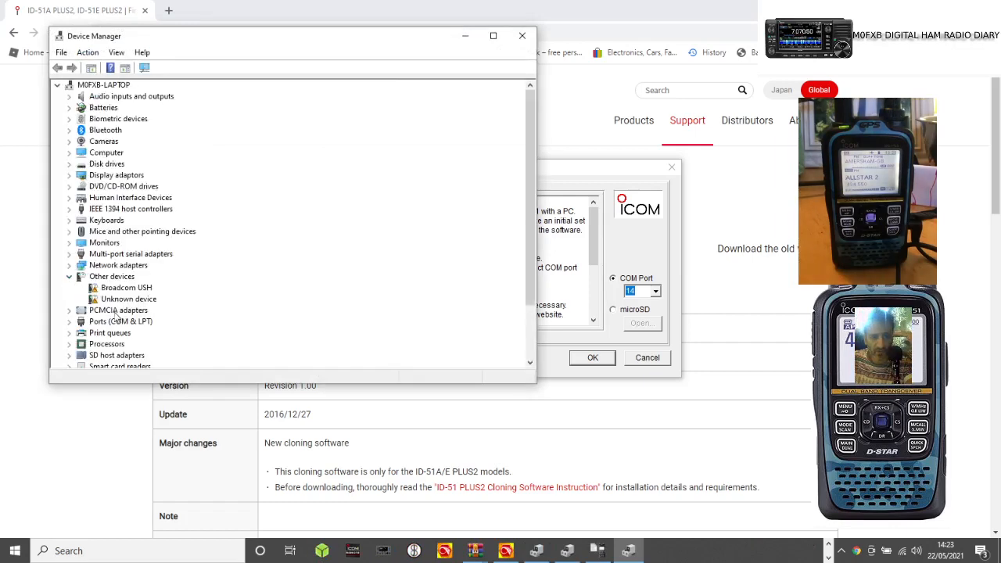
pyautogui.click(69, 322)
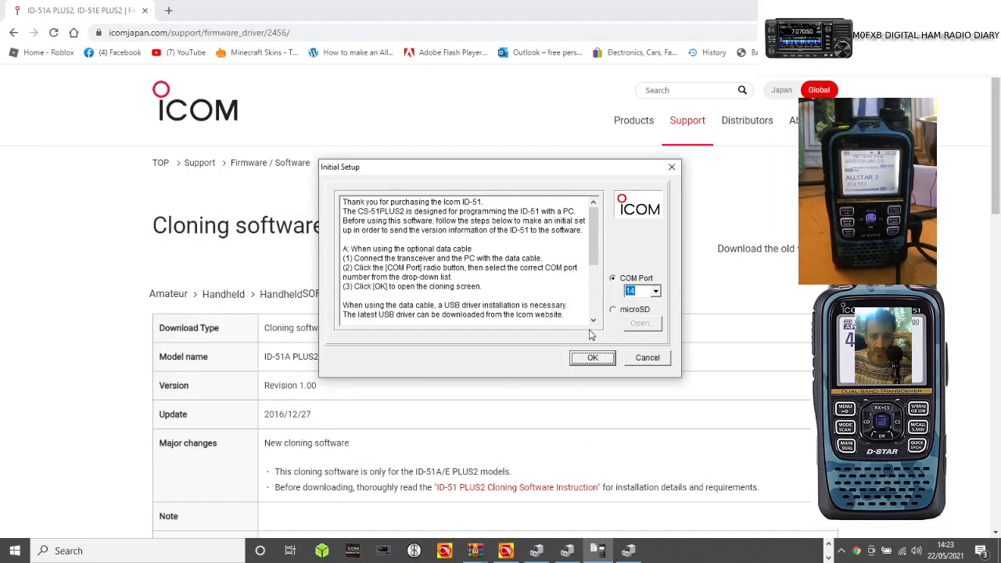
# - Confirm the COM Port connection choice in the Initial Setup dialog
pyautogui.click(592, 357)
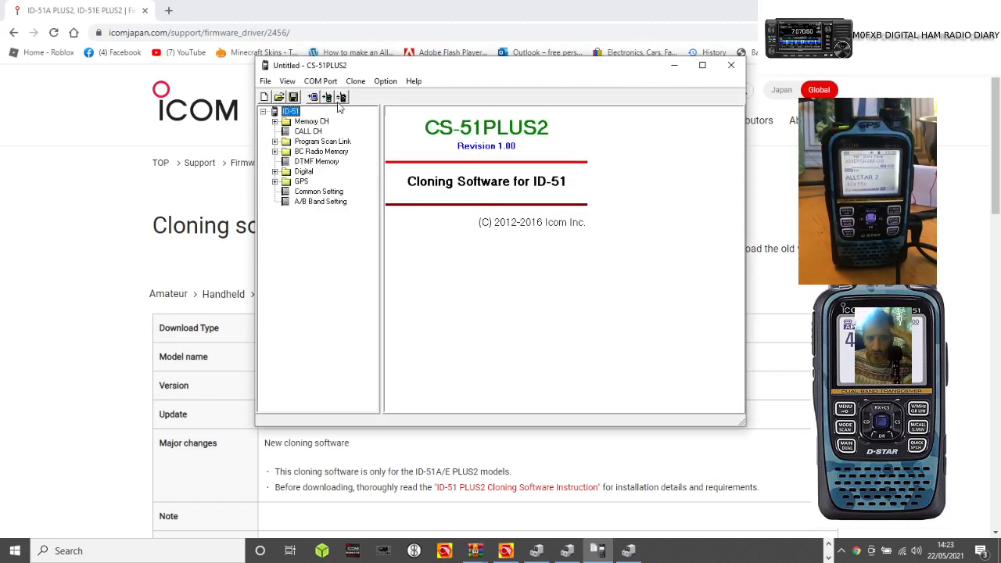
pyautogui.moveTo(328, 97)
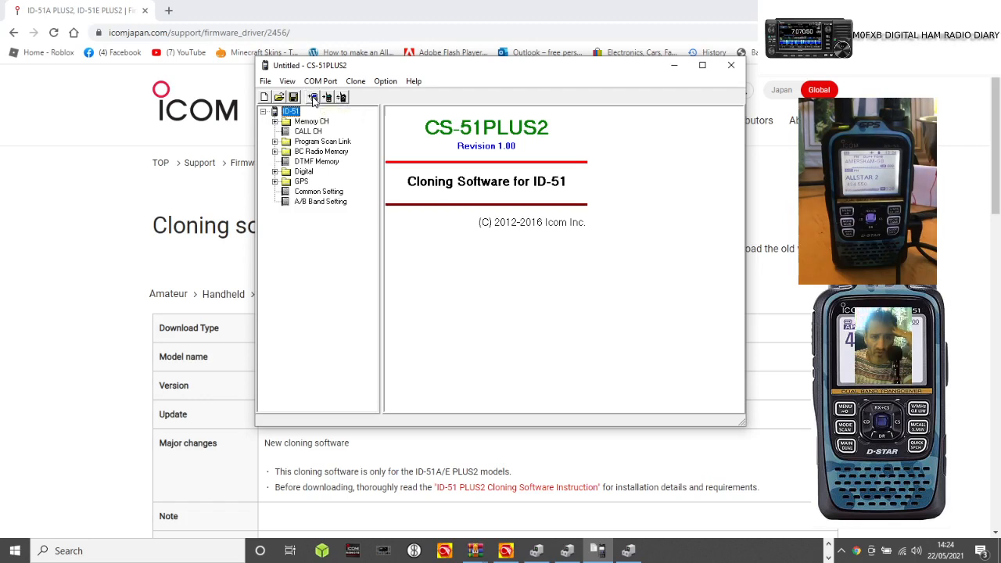
# - Start cloning with the Read data from transceiver toolbar button
pyautogui.click(312, 96)
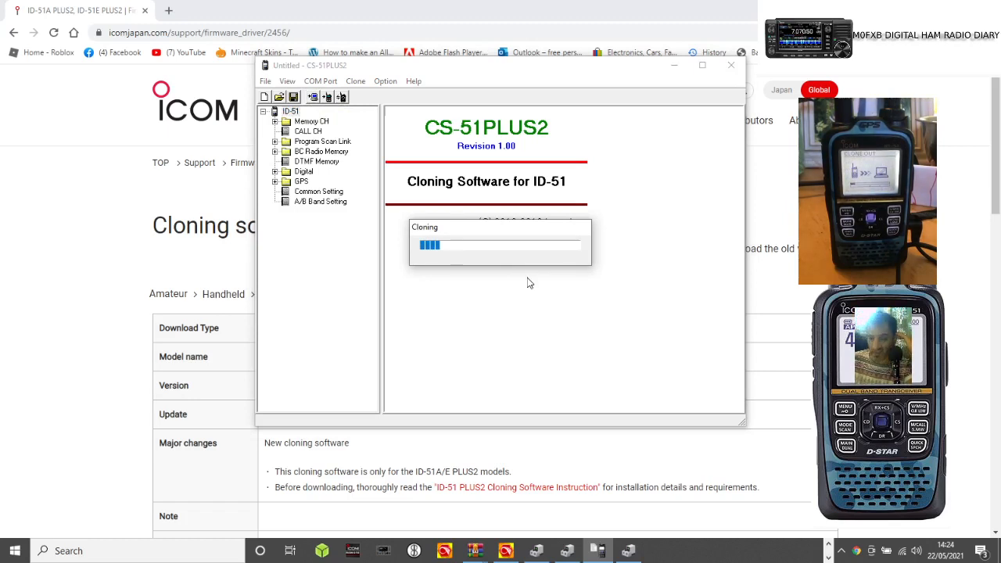
pyautogui.moveTo(268, 74)
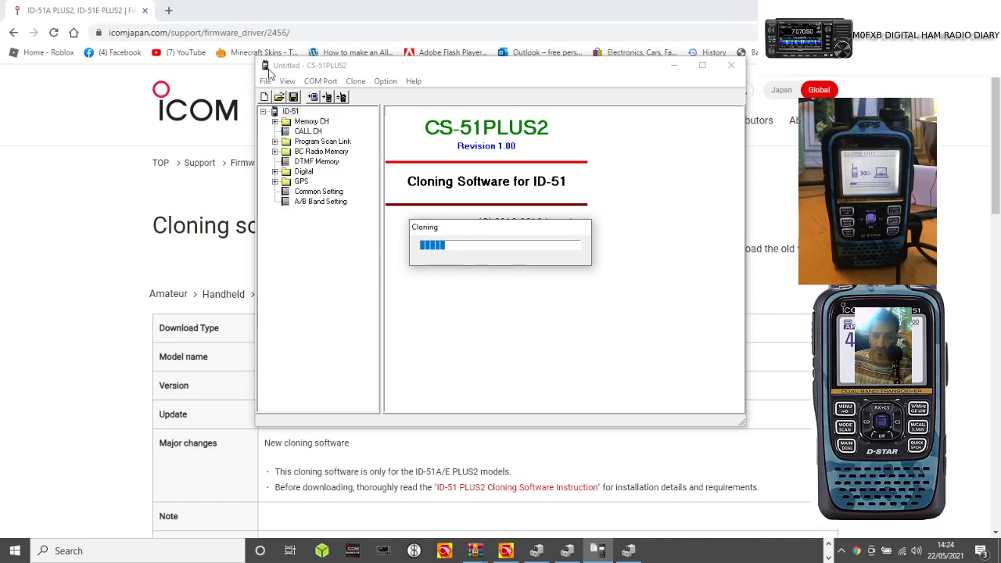
pyautogui.moveTo(349, 130)
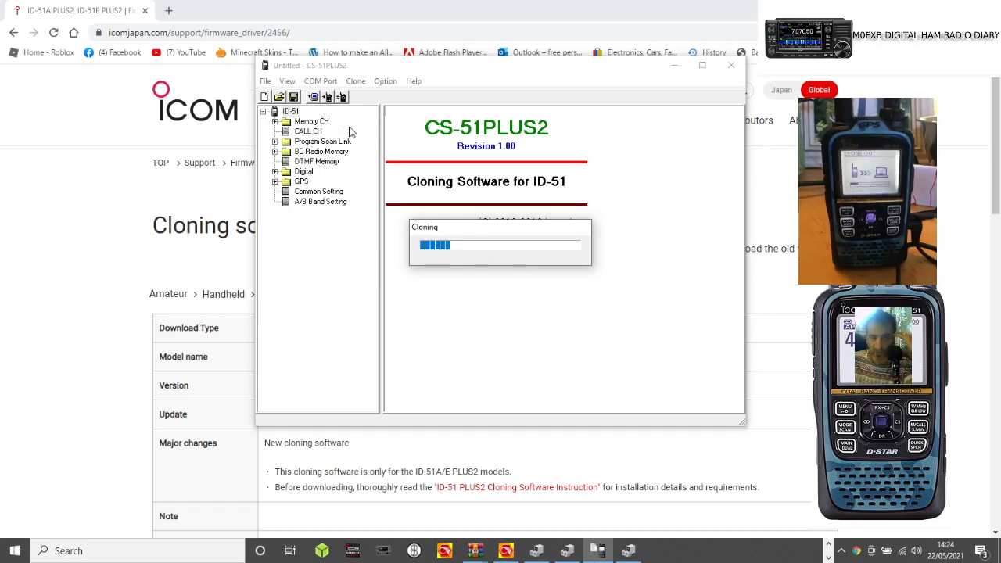
pyautogui.moveTo(346, 180)
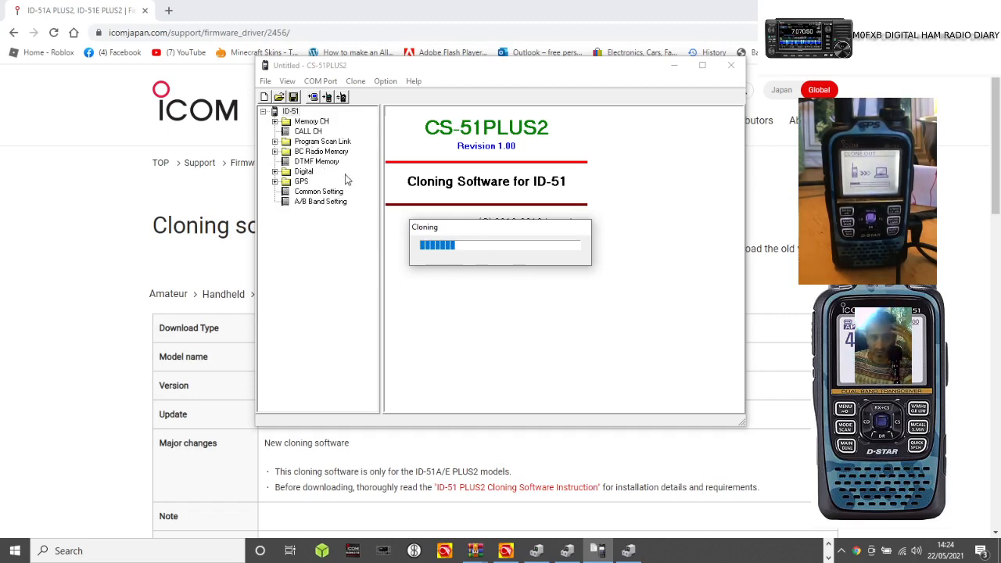